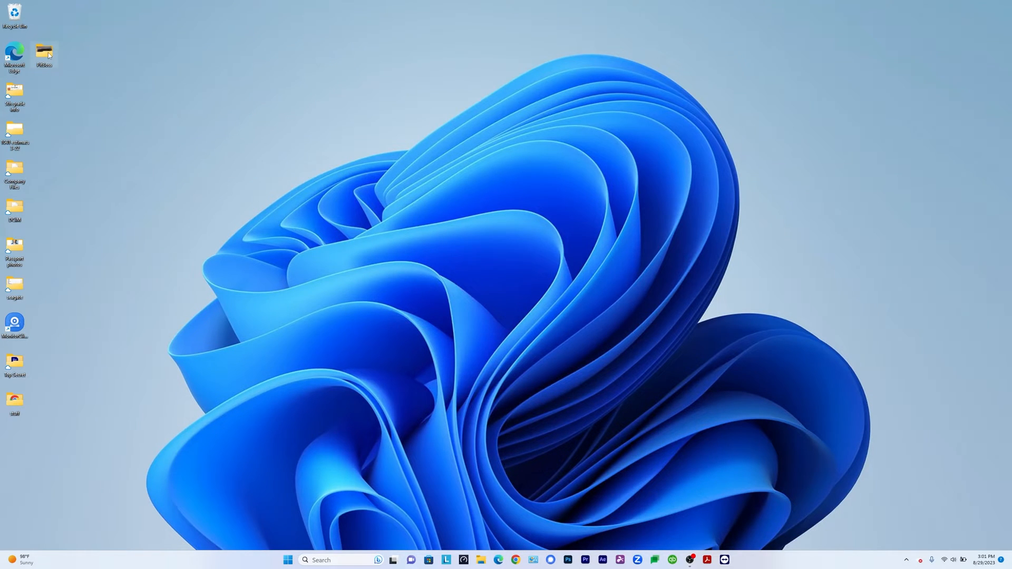
Open the PitBoss folder from the desktop and select one of its JPG photos.
{"action": "double_click", "coordinate": [43, 53]}
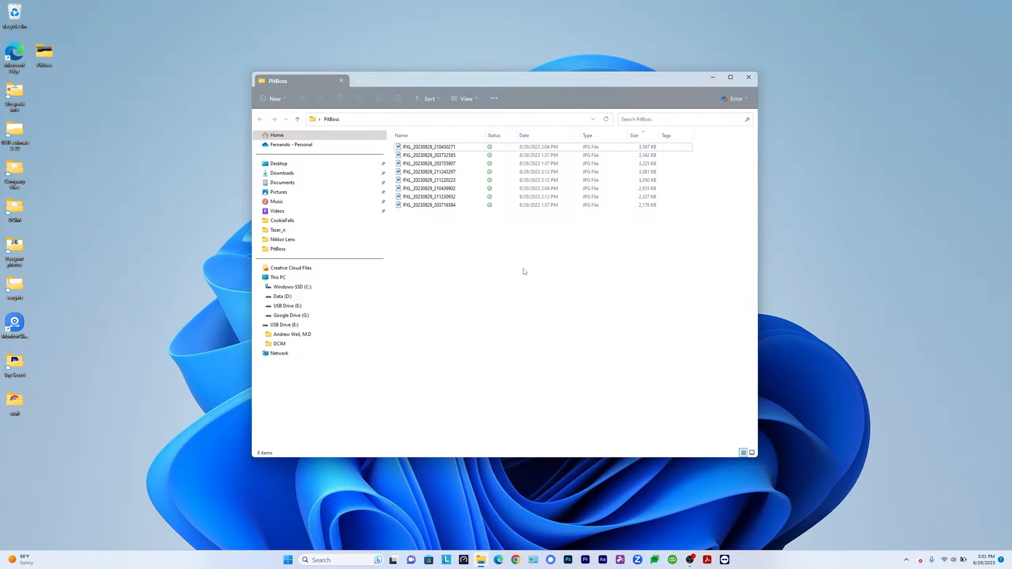
{"action": "mouse_move", "coordinate": [488, 276]}
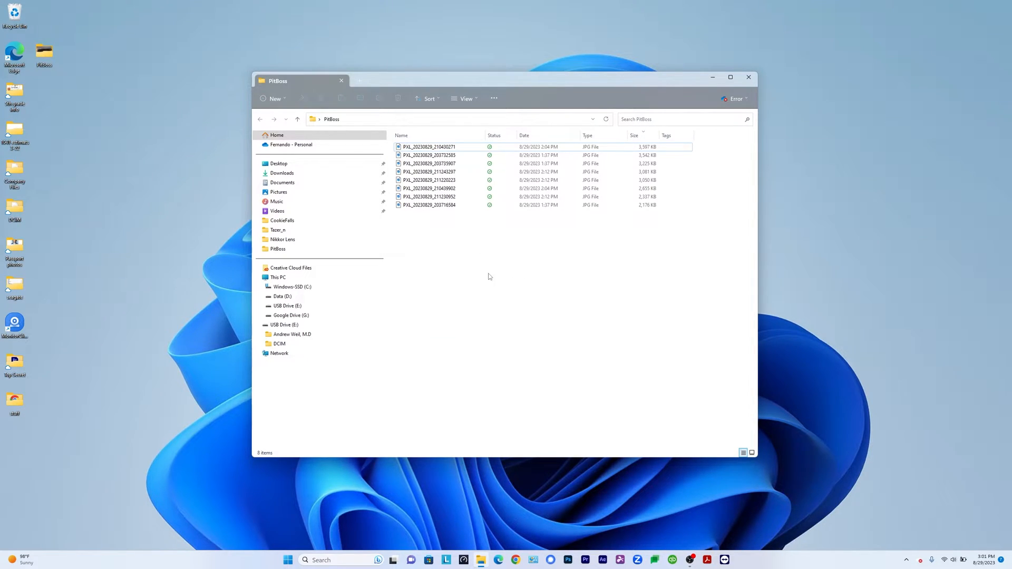
{"action": "left_click", "coordinate": [429, 147]}
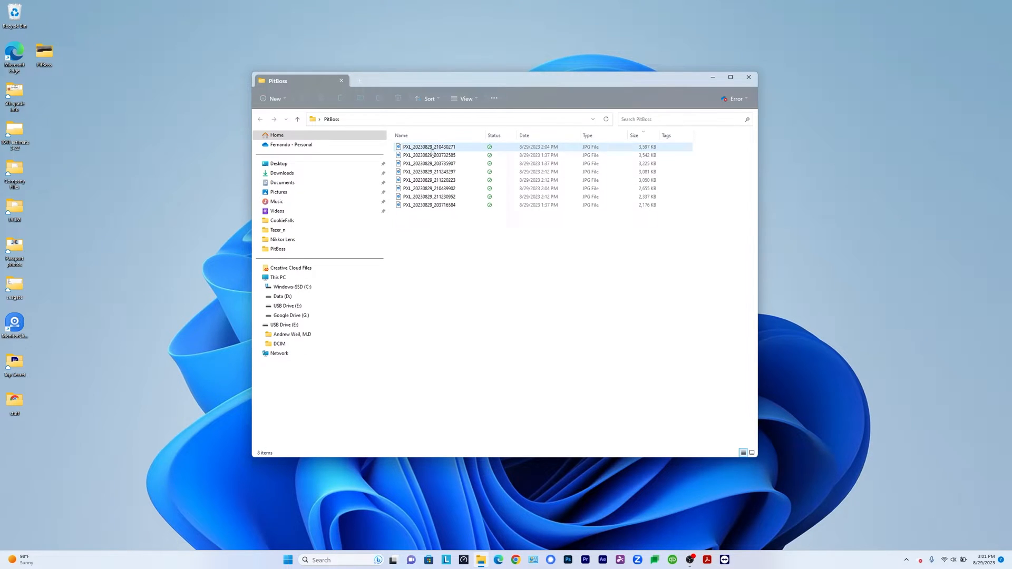
View a PitBoss photo in Photos, bring up Resize image, and cancel without resizing.
{"action": "double_click", "coordinate": [428, 155]}
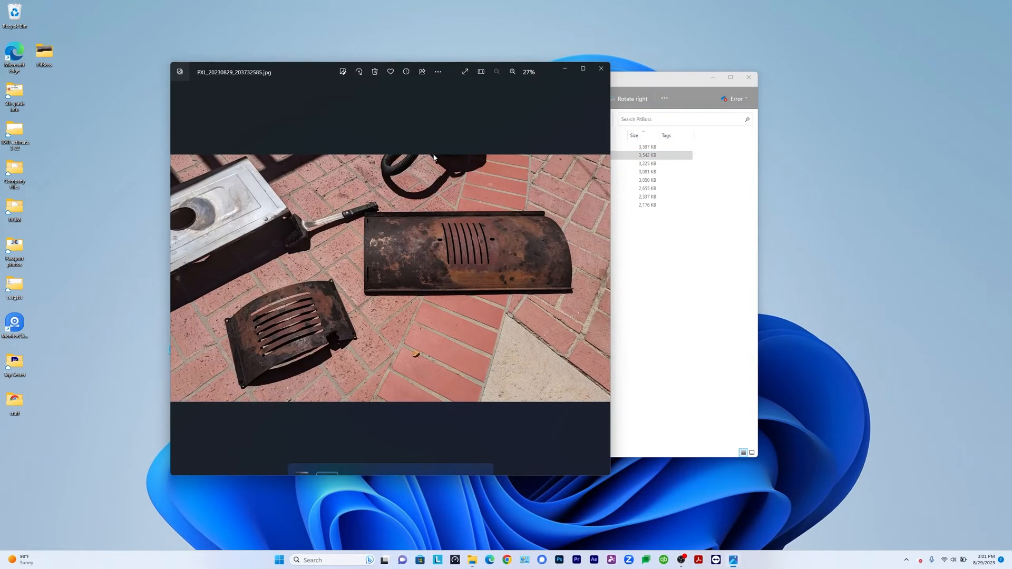
{"action": "mouse_move", "coordinate": [400, 213]}
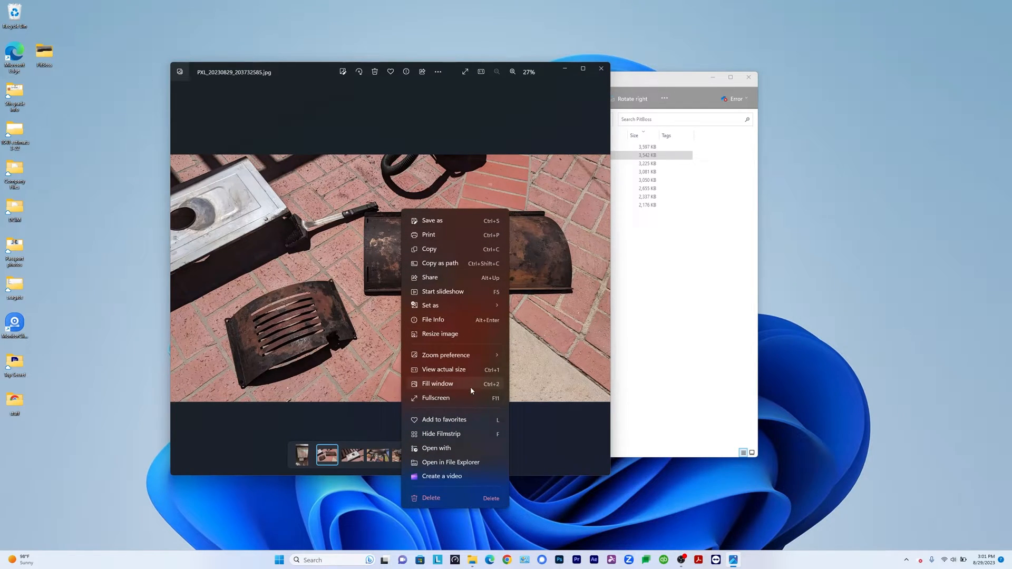
{"action": "mouse_move", "coordinate": [448, 333]}
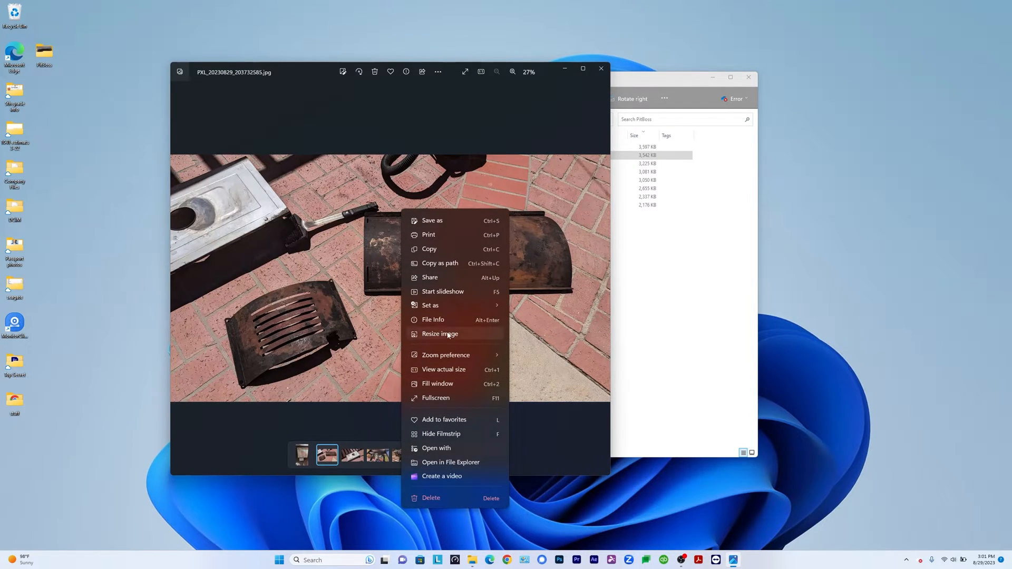
{"action": "left_click", "coordinate": [439, 333]}
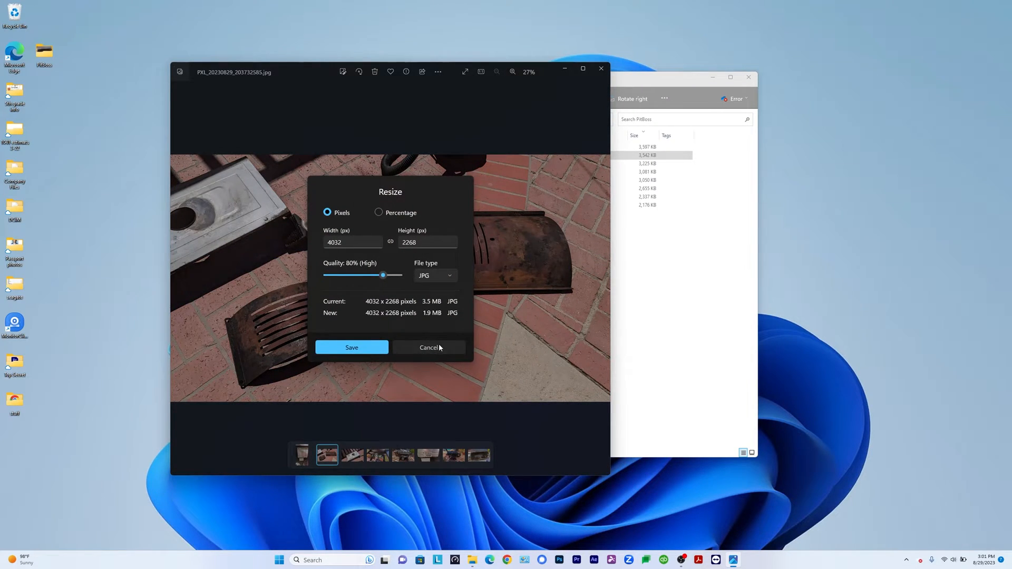
{"action": "left_click", "coordinate": [427, 347]}
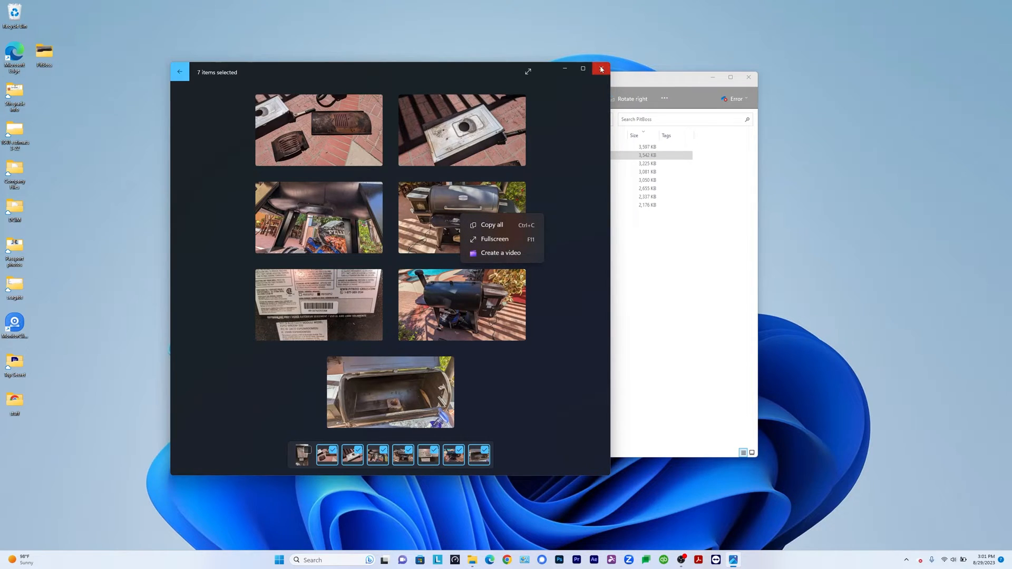
Close Photos, browse the photos' full context menu, then move and minimize the PitBoss window.
{"action": "left_click", "coordinate": [600, 69]}
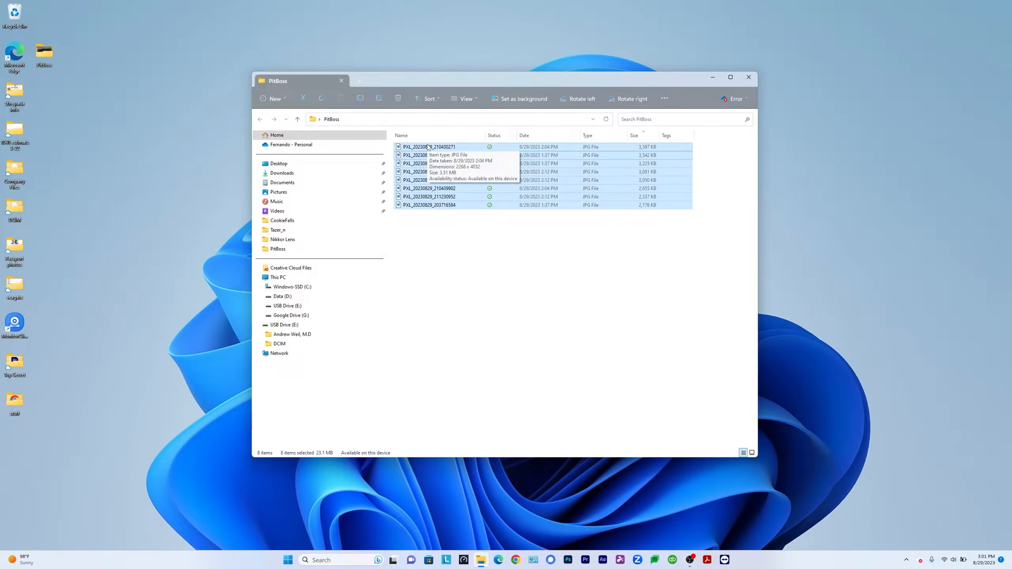
{"action": "right_click", "coordinate": [429, 146]}
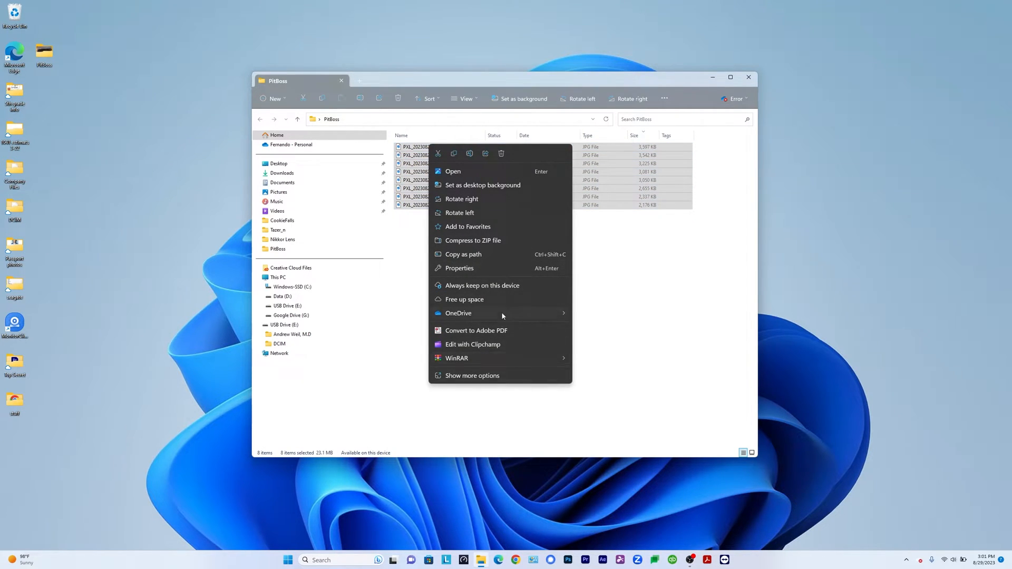
{"action": "left_click", "coordinate": [471, 376]}
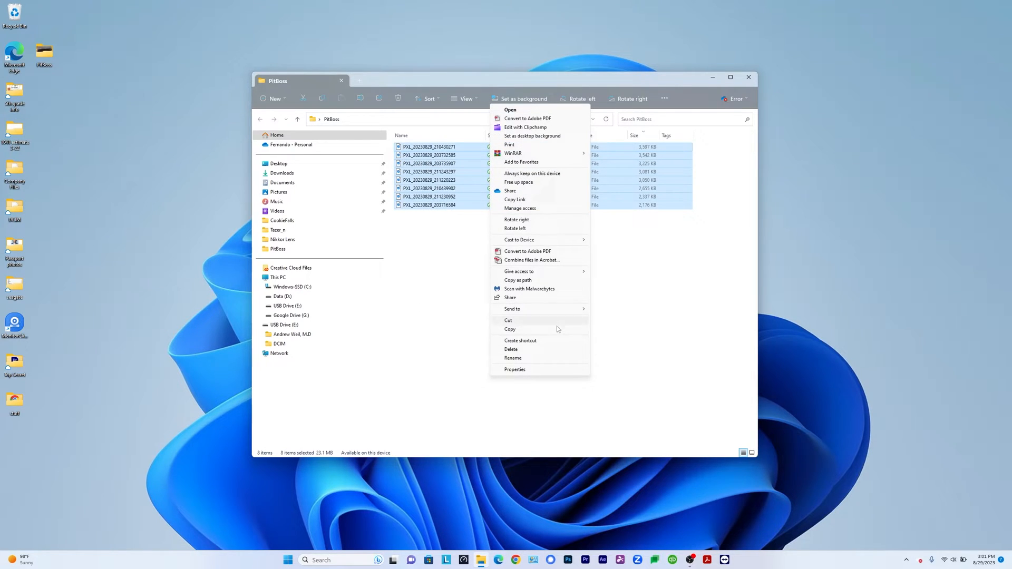
{"action": "mouse_move", "coordinate": [542, 195]}
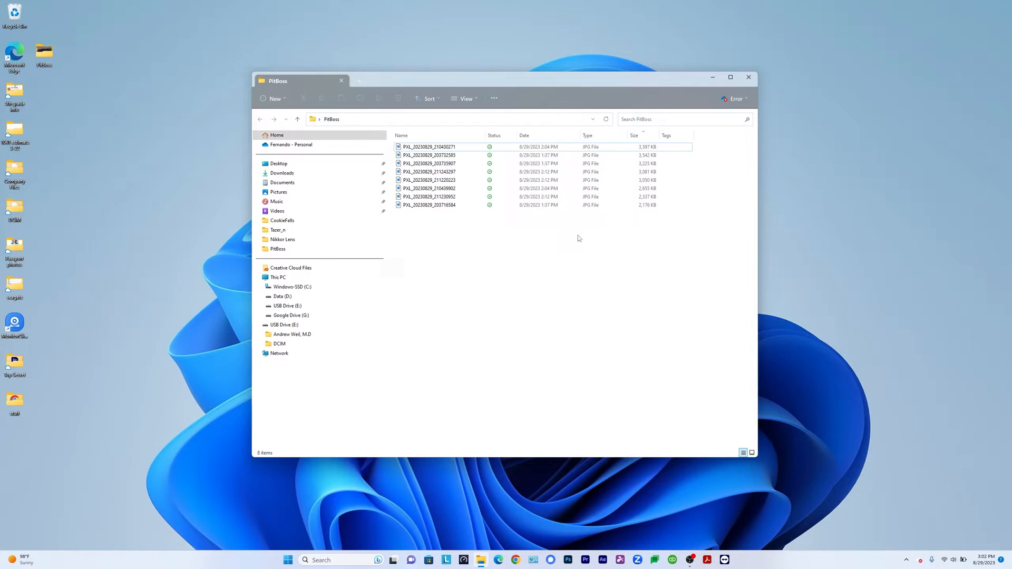
{"action": "left_click_drag", "start_coordinate": [303, 80], "coordinate": [469, 76]}
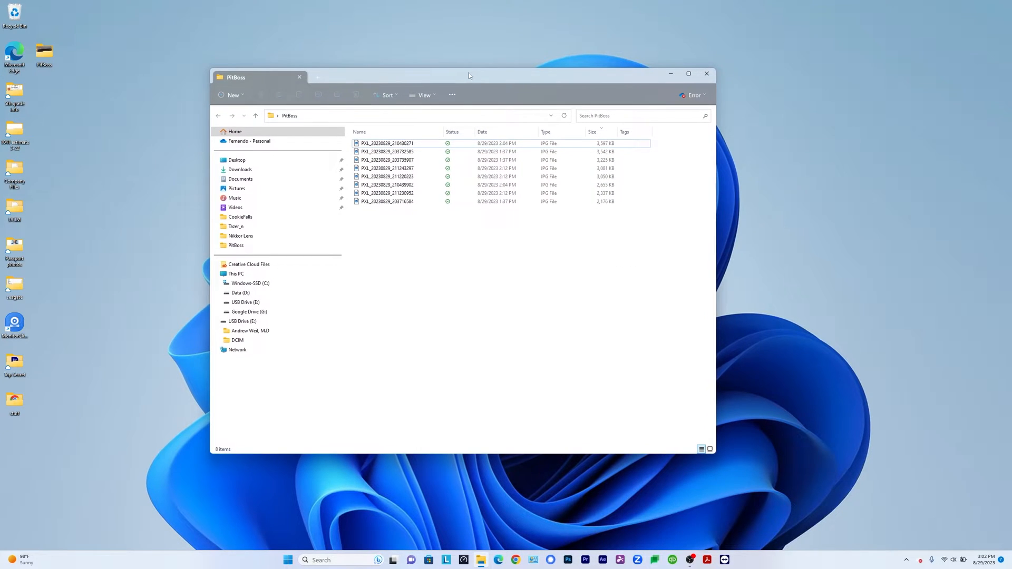
{"action": "mouse_move", "coordinate": [463, 379]}
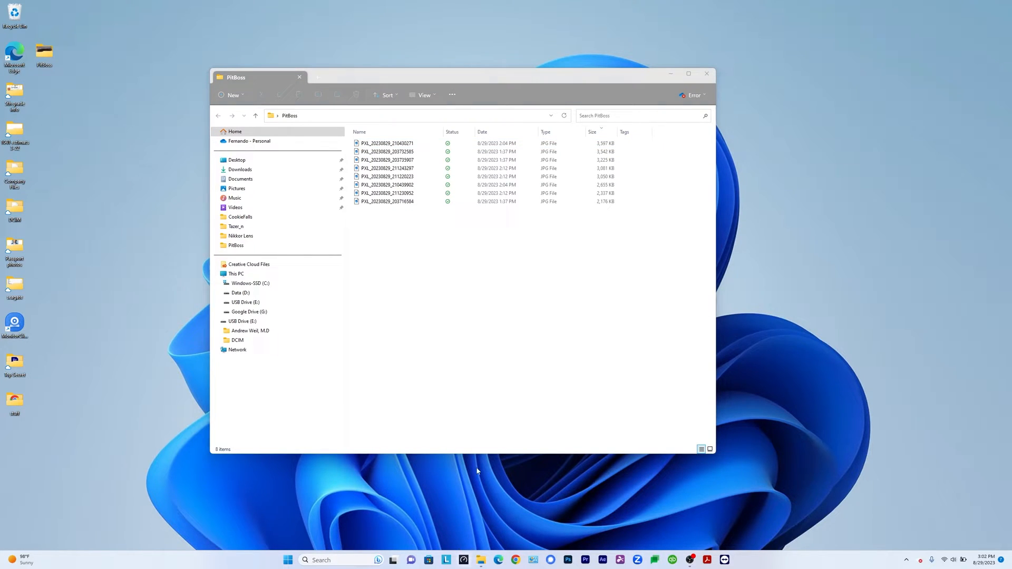
{"action": "left_click", "coordinate": [707, 73]}
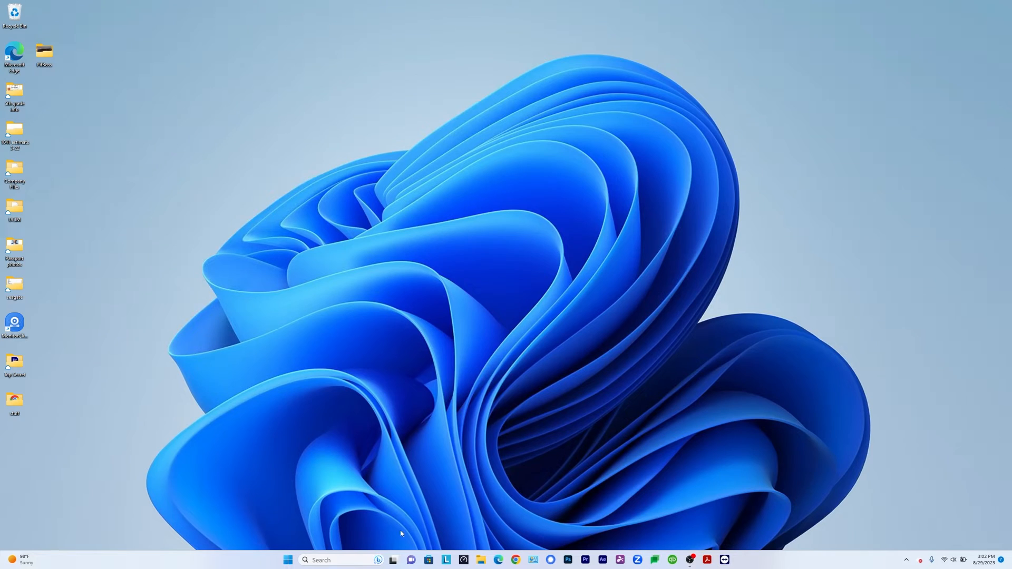
{"action": "mouse_move", "coordinate": [428, 560]}
{"action": "type", "text": "store"}
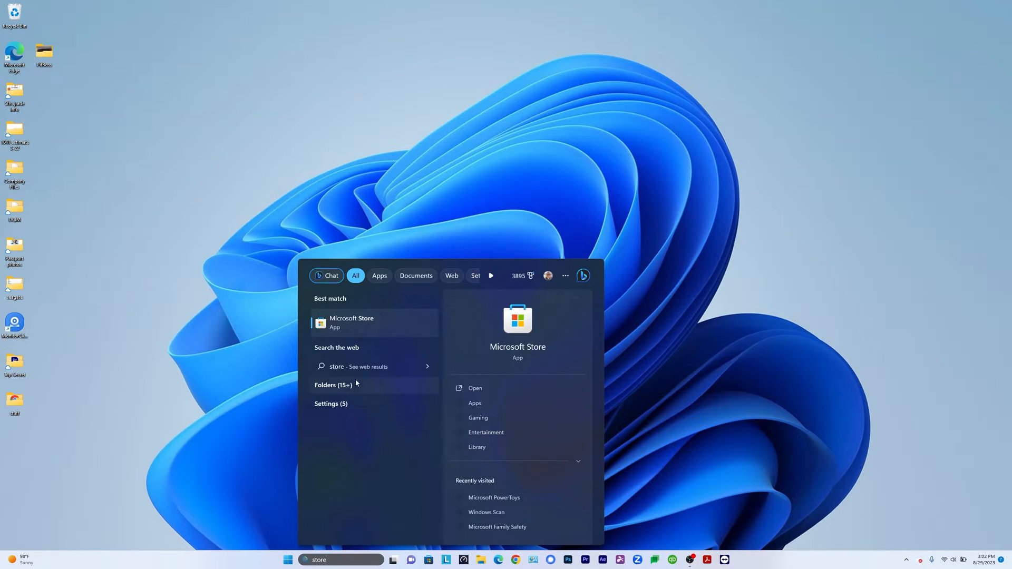
Launch Microsoft Store from the Start search results.
{"action": "left_click", "coordinate": [351, 322]}
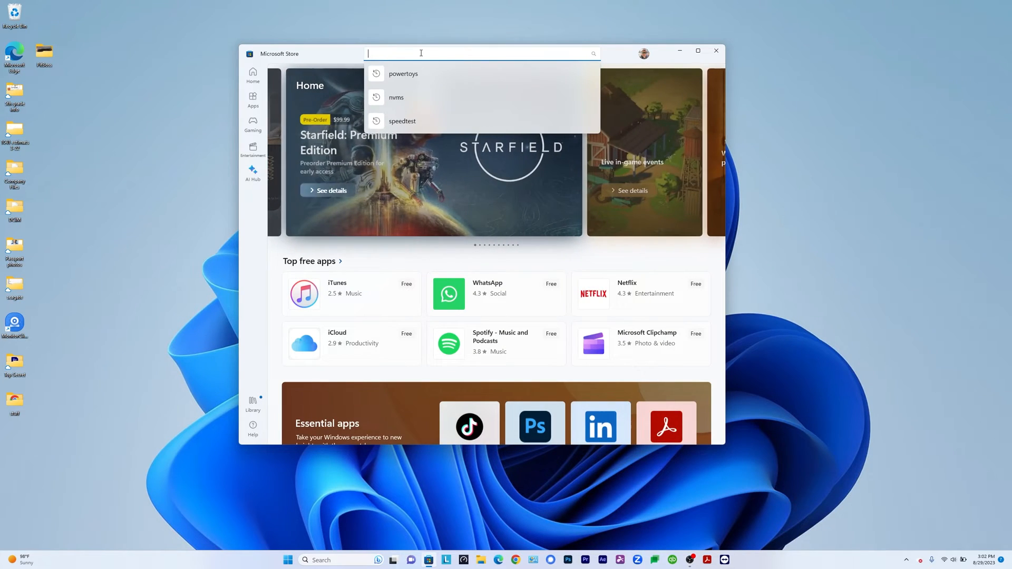
Search the Store for 'power' and go to the Microsoft PowerToys product page.
{"action": "type", "text": "powertoys"}
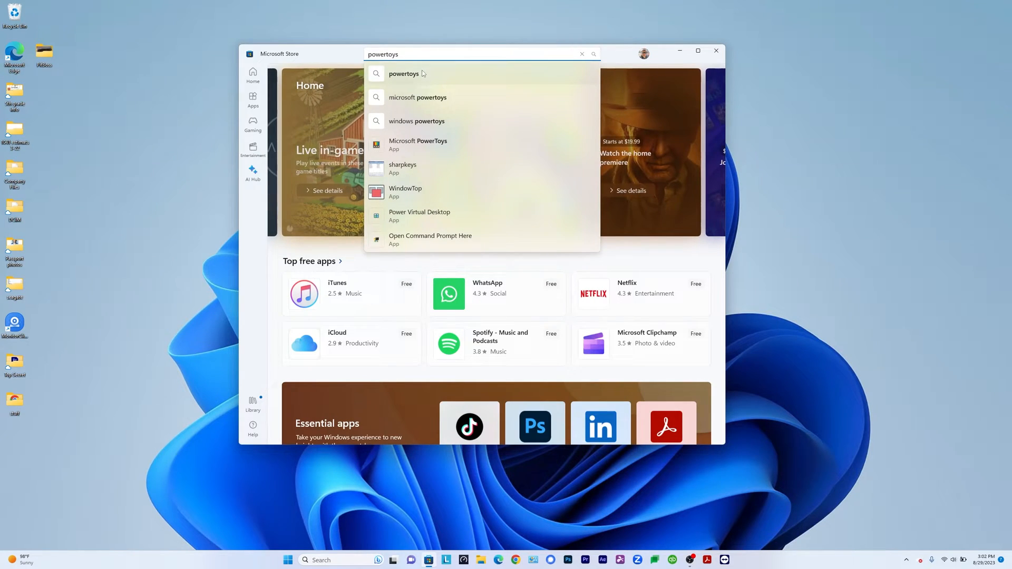
{"action": "key", "text": "Enter"}
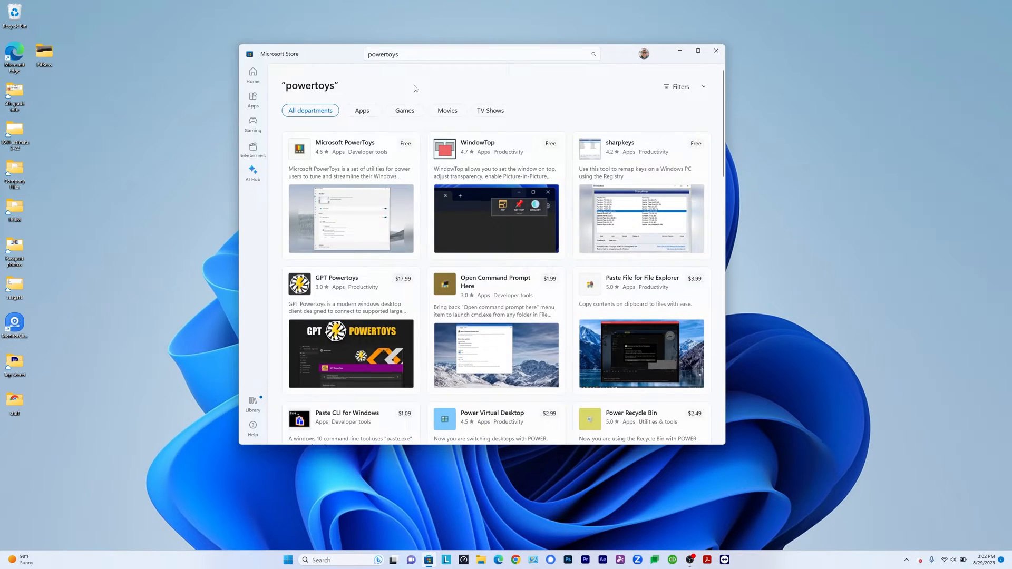
{"action": "left_click", "coordinate": [345, 143]}
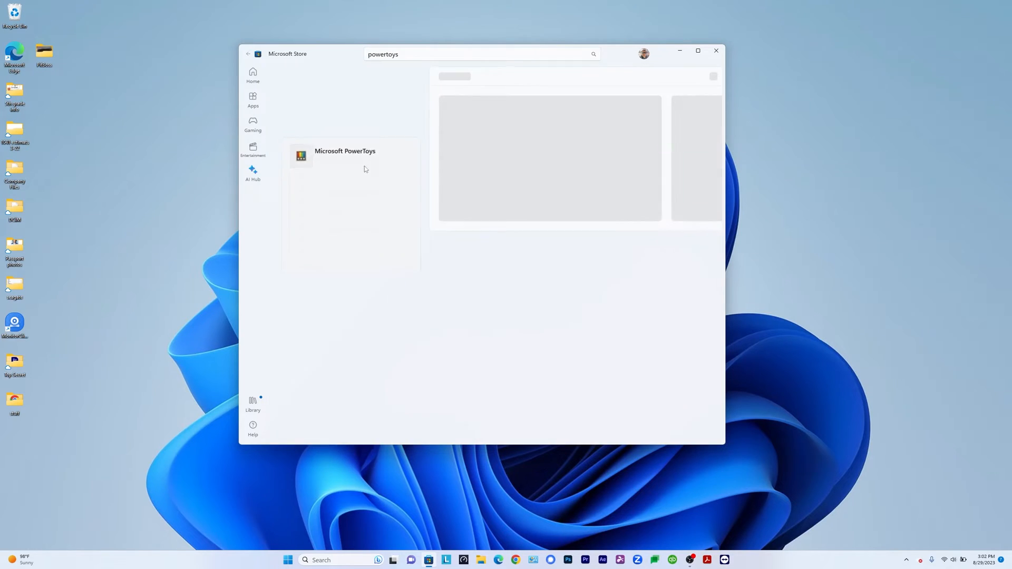
{"action": "left_click", "coordinate": [344, 155]}
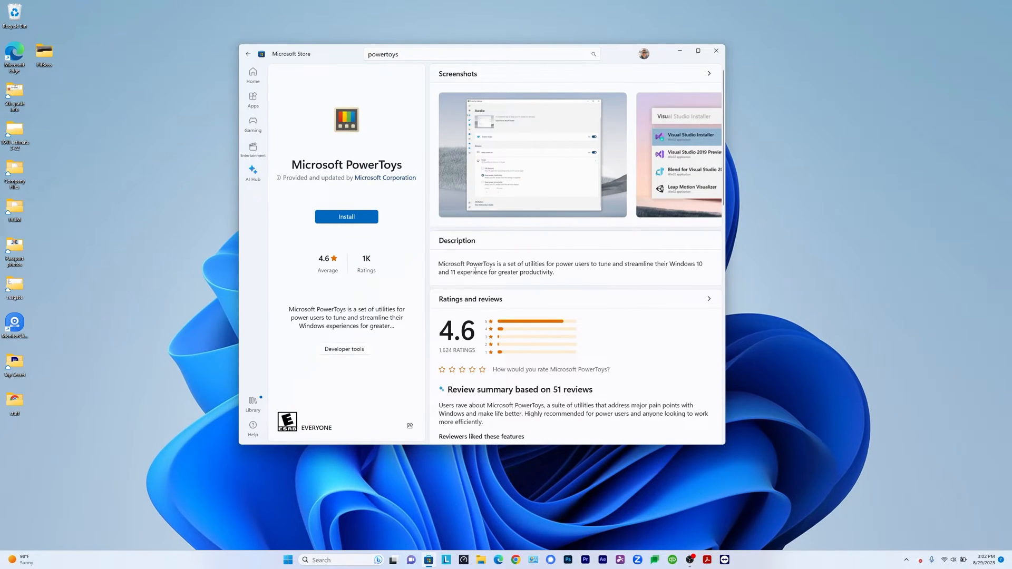
Install Microsoft PowerToys, then close the Store window once it shows Installed.
{"action": "left_click", "coordinate": [347, 216]}
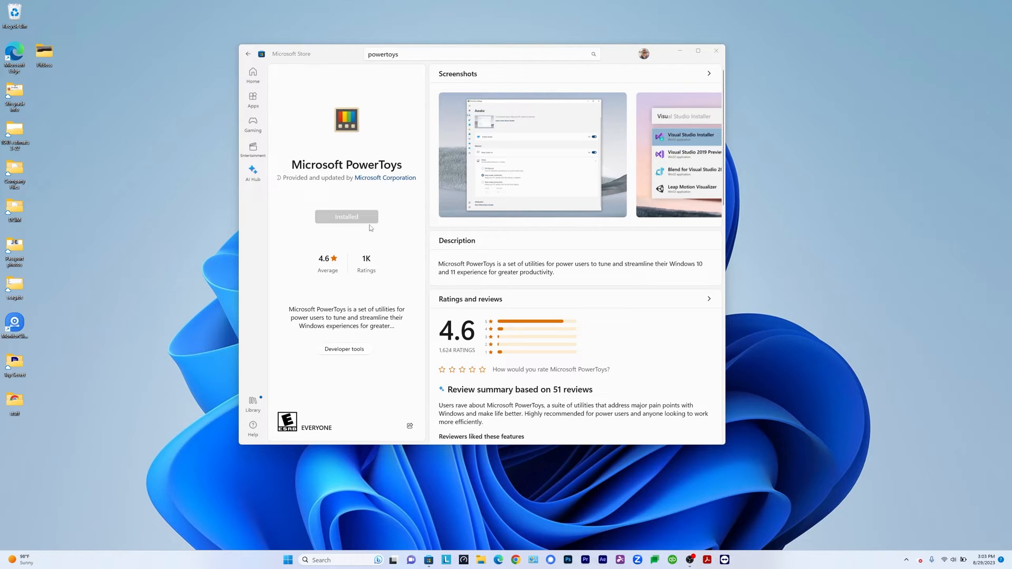
{"action": "left_click", "coordinate": [716, 50]}
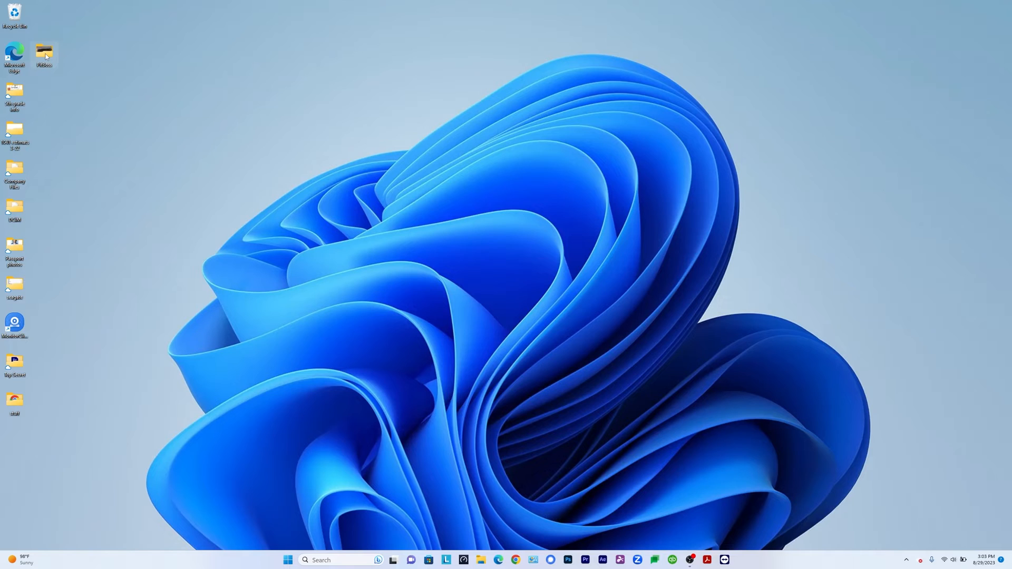
Reopen PitBoss, dismiss the Sort menu unchanged, and select all eight photos with Ctrl+A.
{"action": "double_click", "coordinate": [44, 55]}
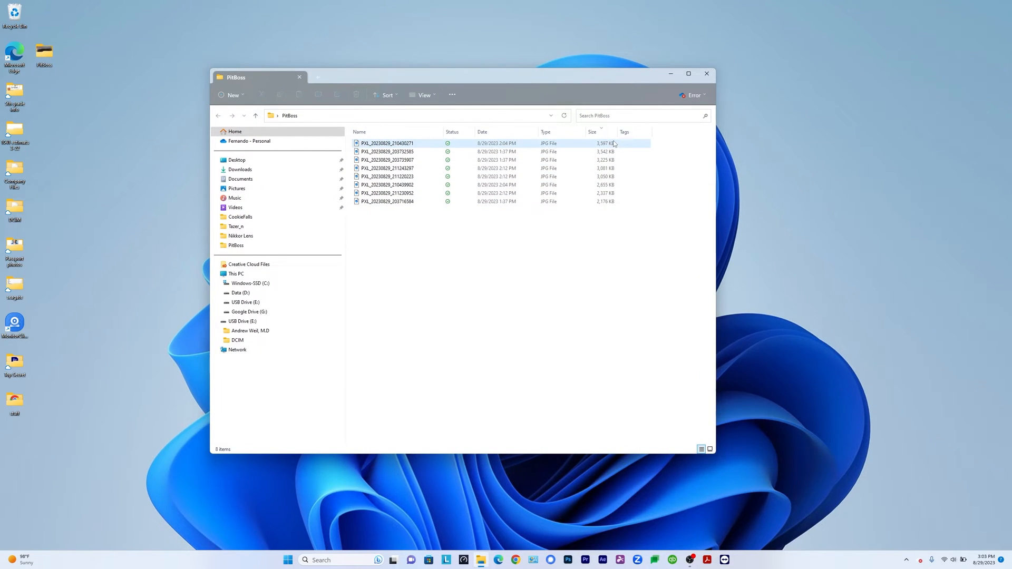
{"action": "left_click", "coordinate": [388, 95]}
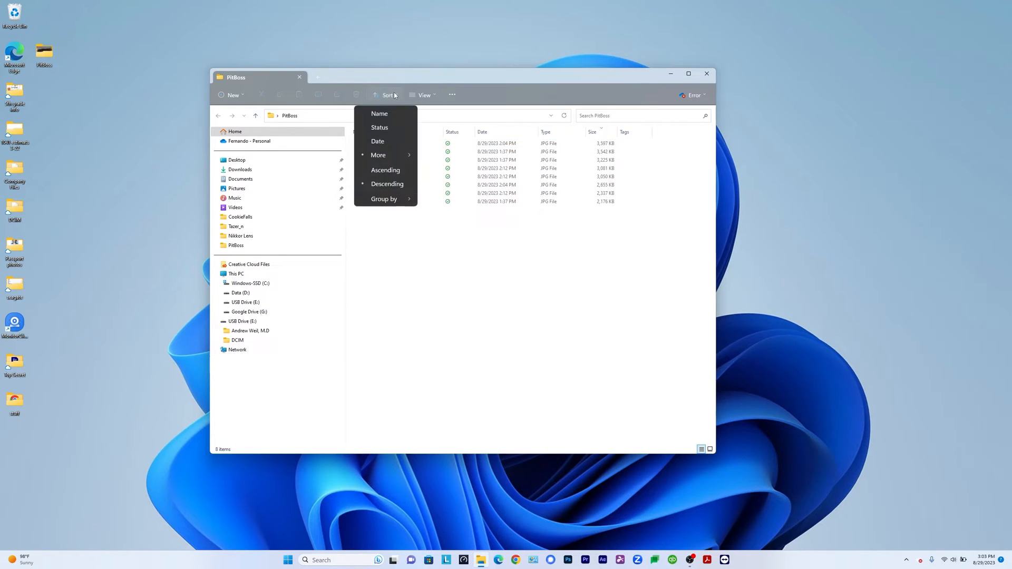
{"action": "left_click", "coordinate": [708, 448]}
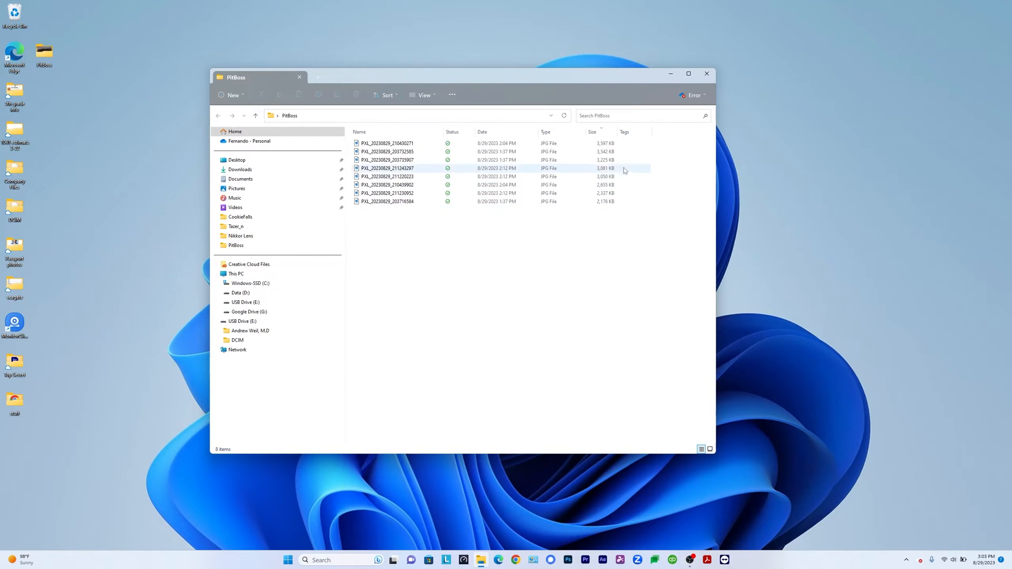
{"action": "left_click", "coordinate": [387, 201]}
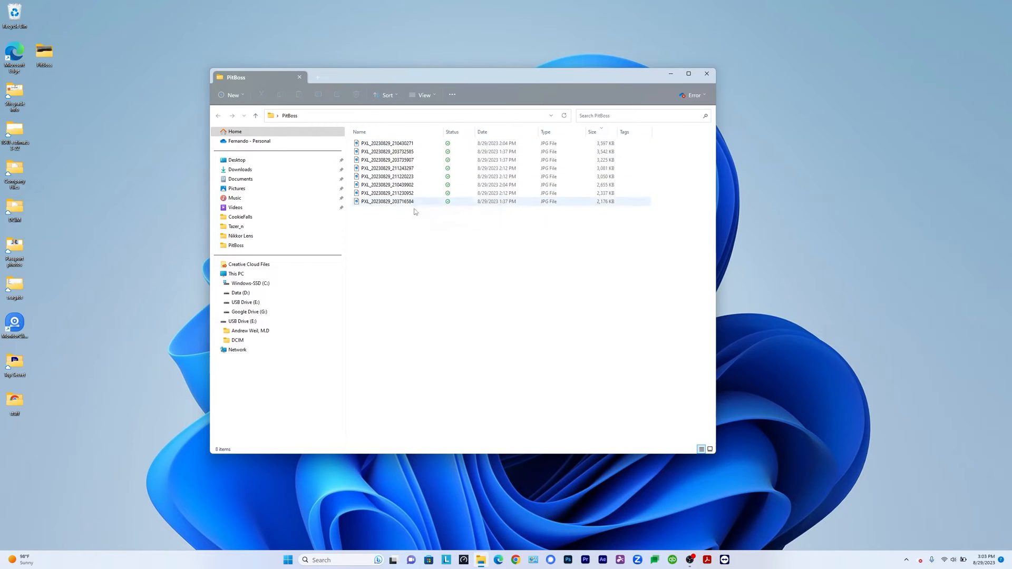
{"action": "key", "text": "ctrl+a"}
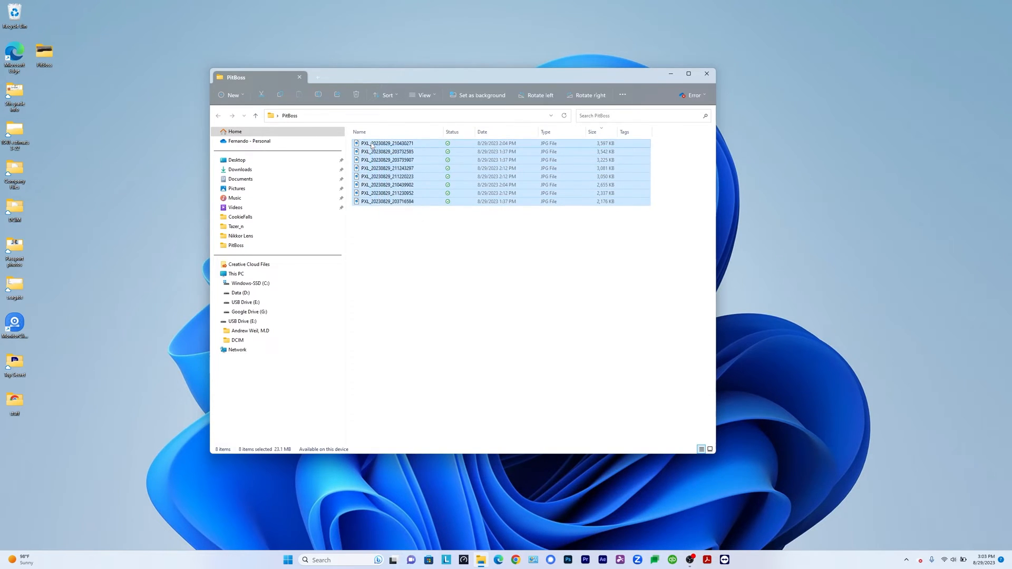
Choose Resize pictures under Show more options to launch Image Resizer for the photos.
{"action": "right_click", "coordinate": [387, 143]}
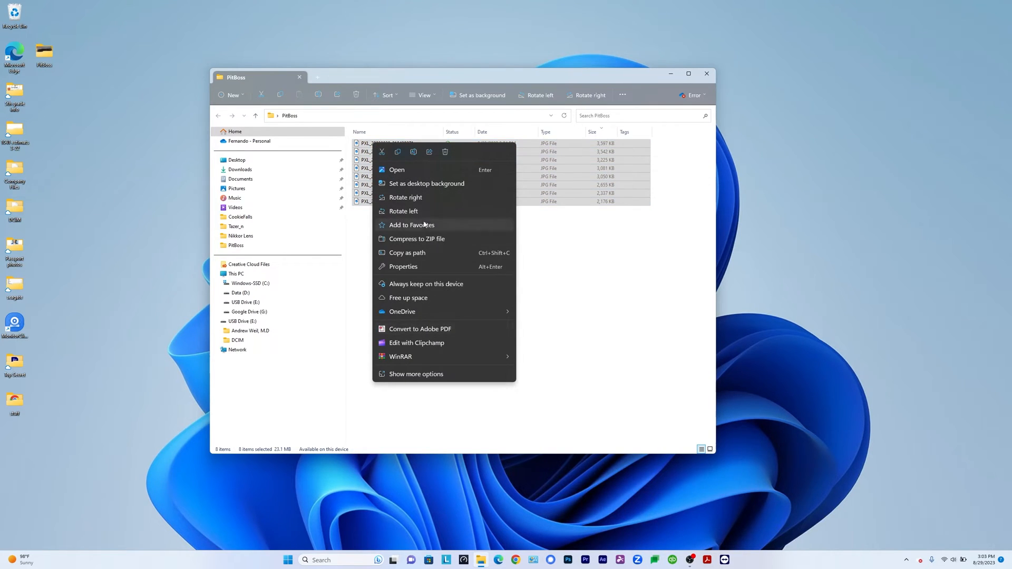
{"action": "left_click", "coordinate": [418, 380]}
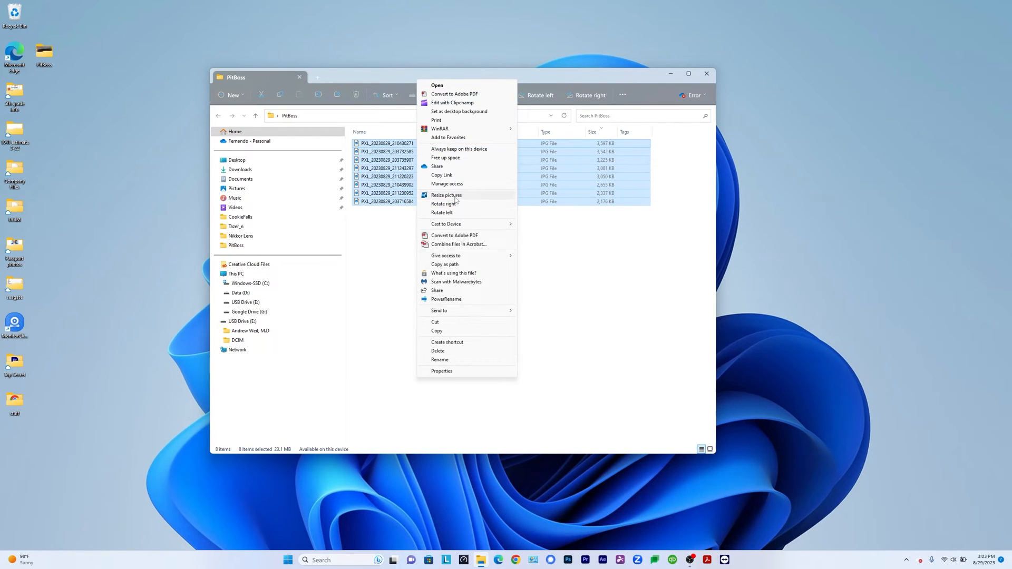
{"action": "left_click", "coordinate": [446, 195]}
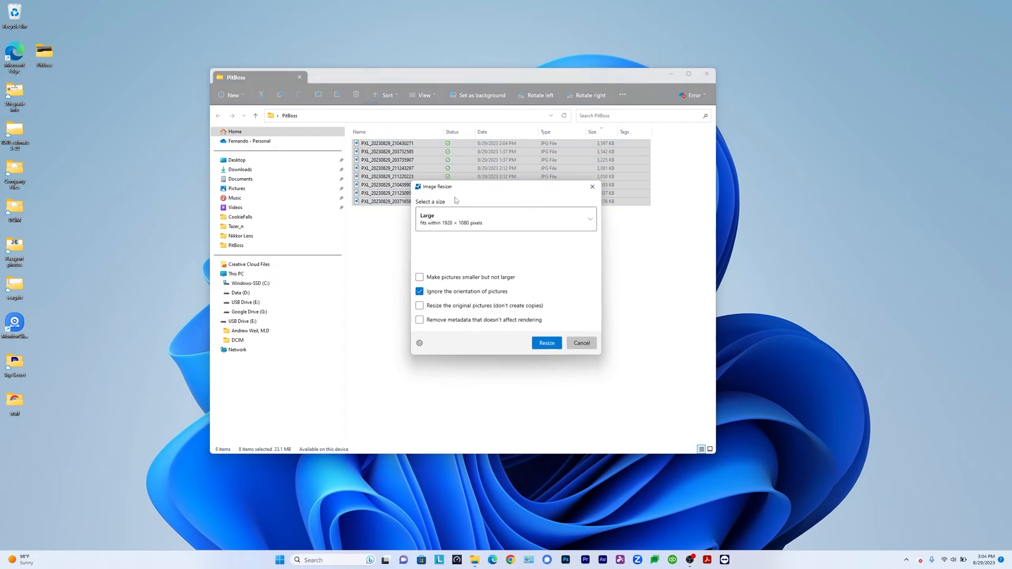
{"action": "mouse_move", "coordinate": [498, 219]}
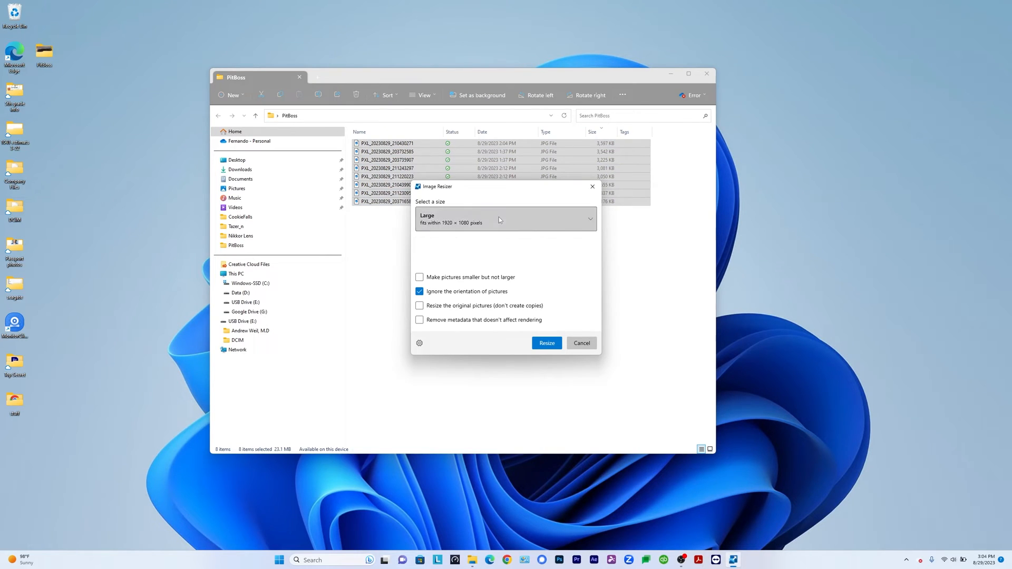
Keep the Large (1920 × 1080) preset and resize all eight photos.
{"action": "left_click", "coordinate": [503, 219]}
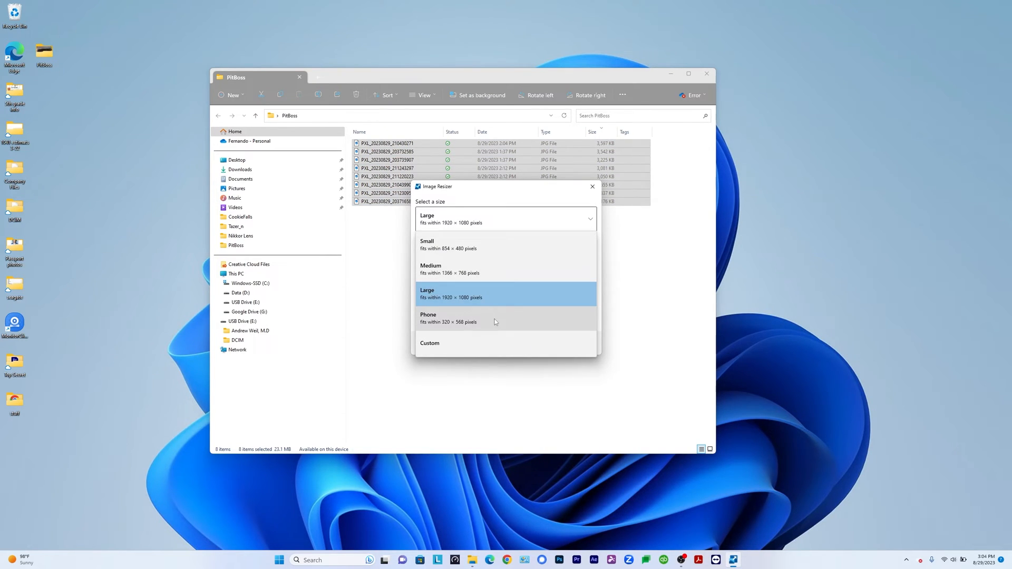
{"action": "mouse_move", "coordinate": [494, 347]}
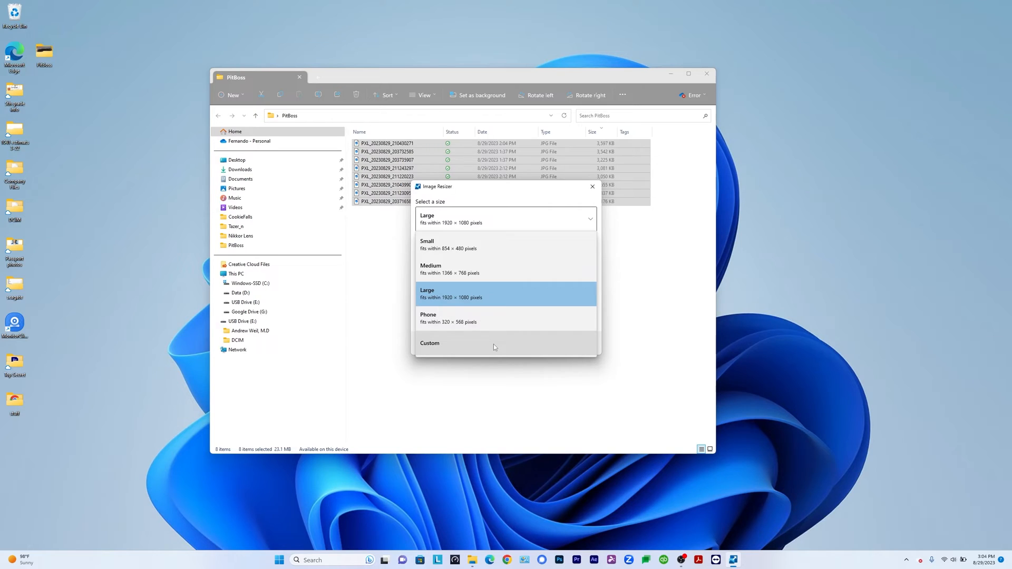
{"action": "mouse_move", "coordinate": [494, 349]}
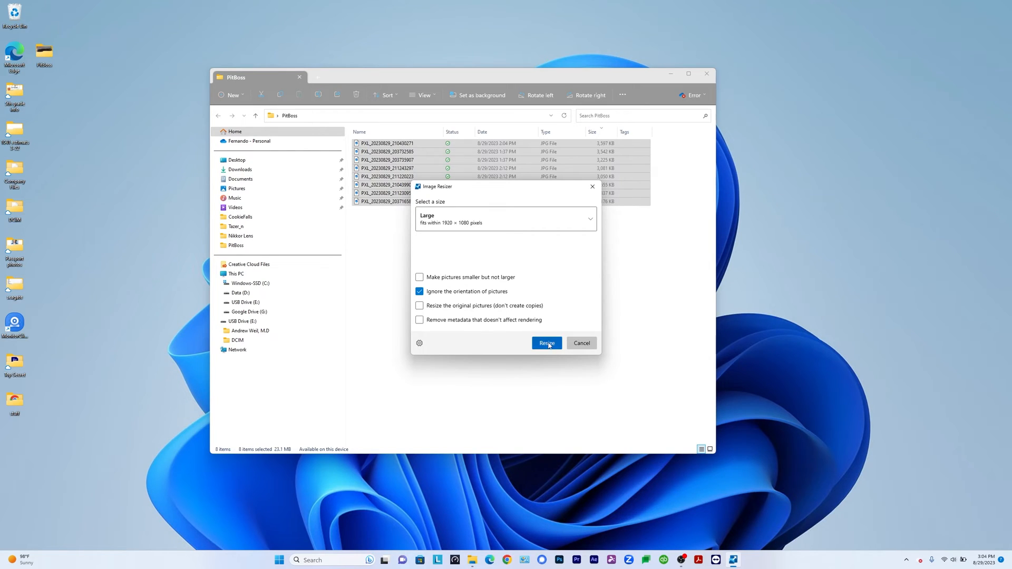
{"action": "left_click", "coordinate": [546, 342]}
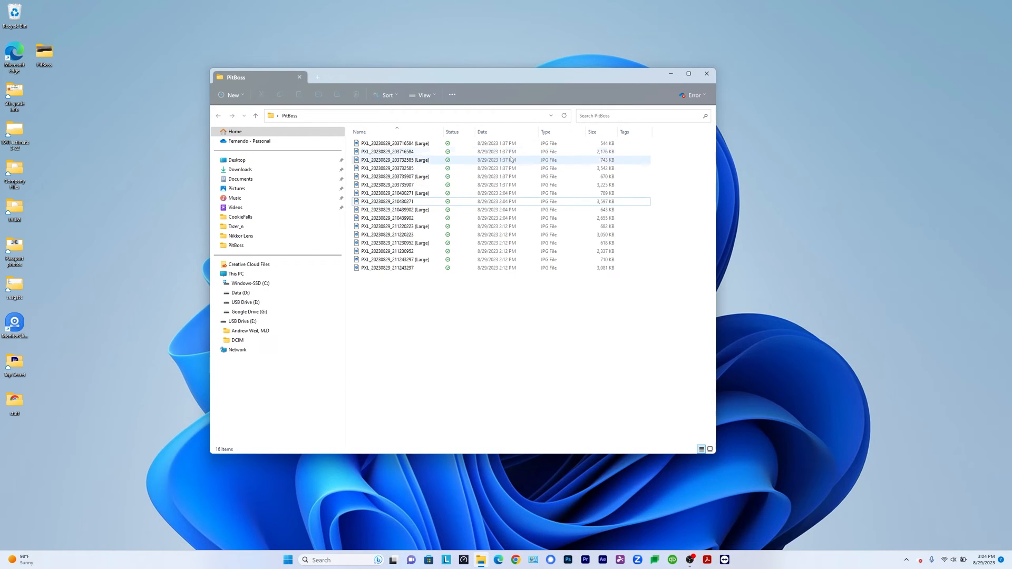
{"action": "mouse_move", "coordinate": [394, 143]}
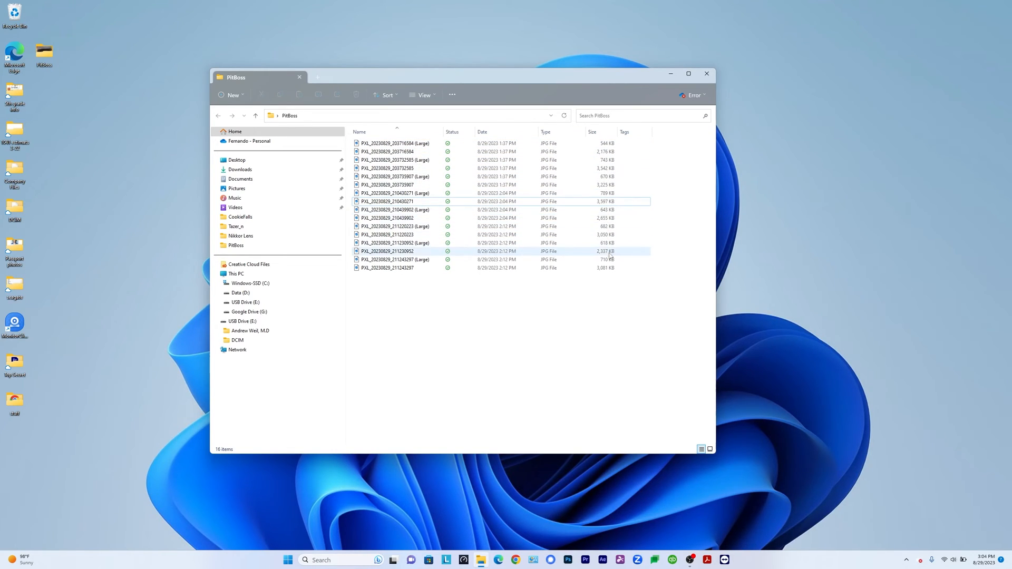
Compare an original photo in the listing, then view its (Large) copy in Photos.
{"action": "left_click", "coordinate": [388, 151]}
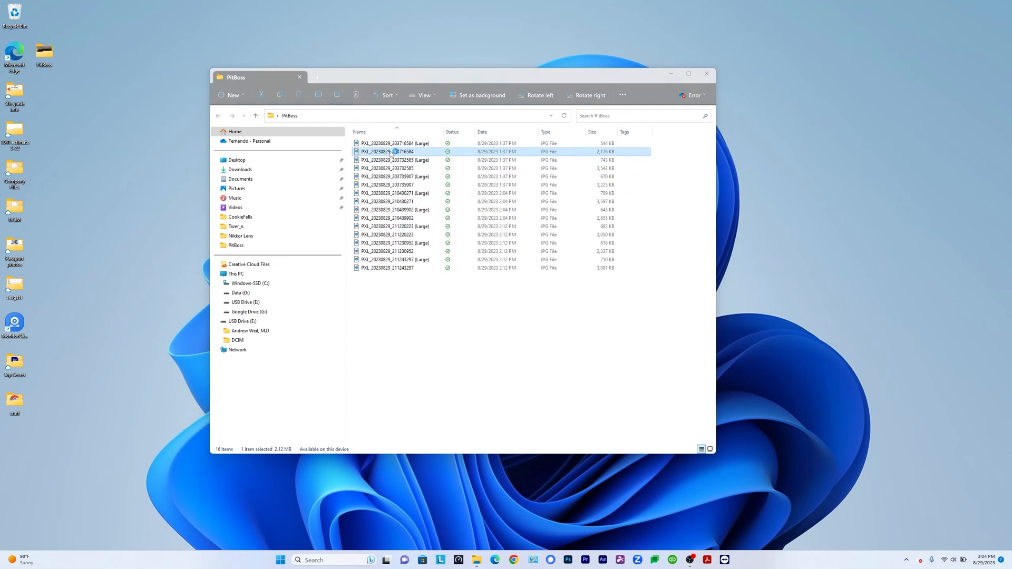
{"action": "double_click", "coordinate": [387, 152]}
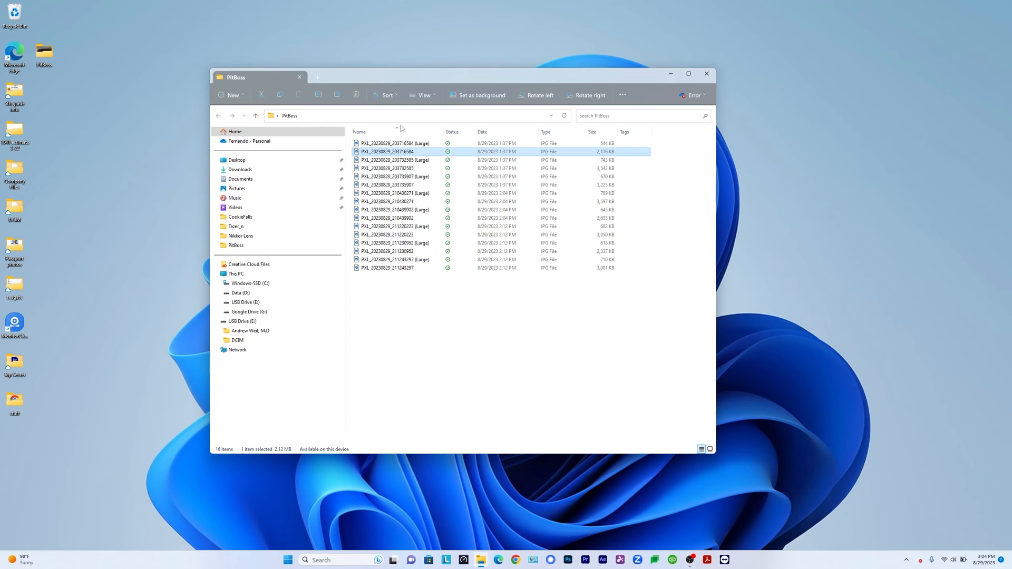
{"action": "double_click", "coordinate": [394, 152]}
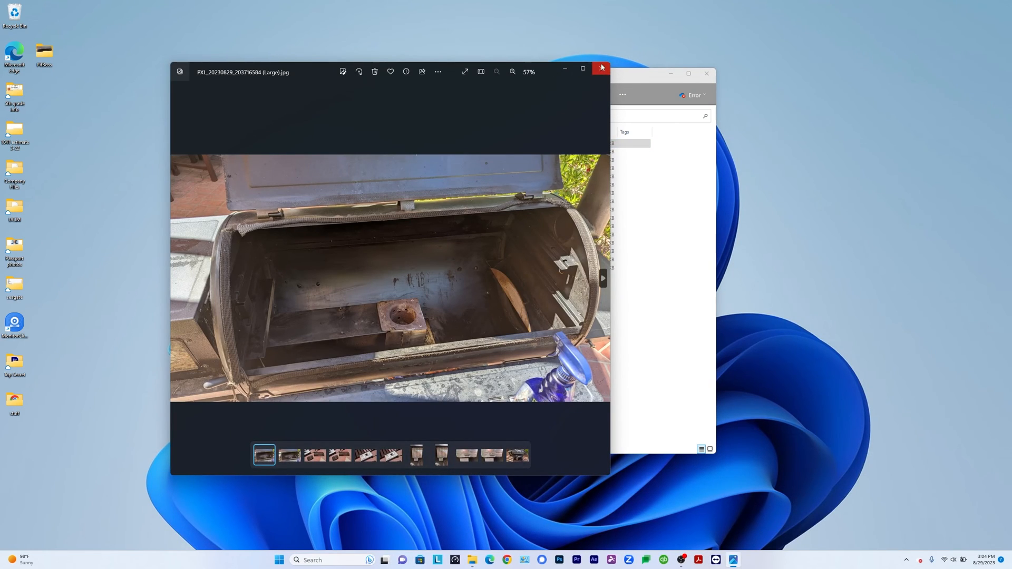
Close the Photos viewer showing the (Large) copy, back to the PitBoss folder.
{"action": "left_click", "coordinate": [601, 69]}
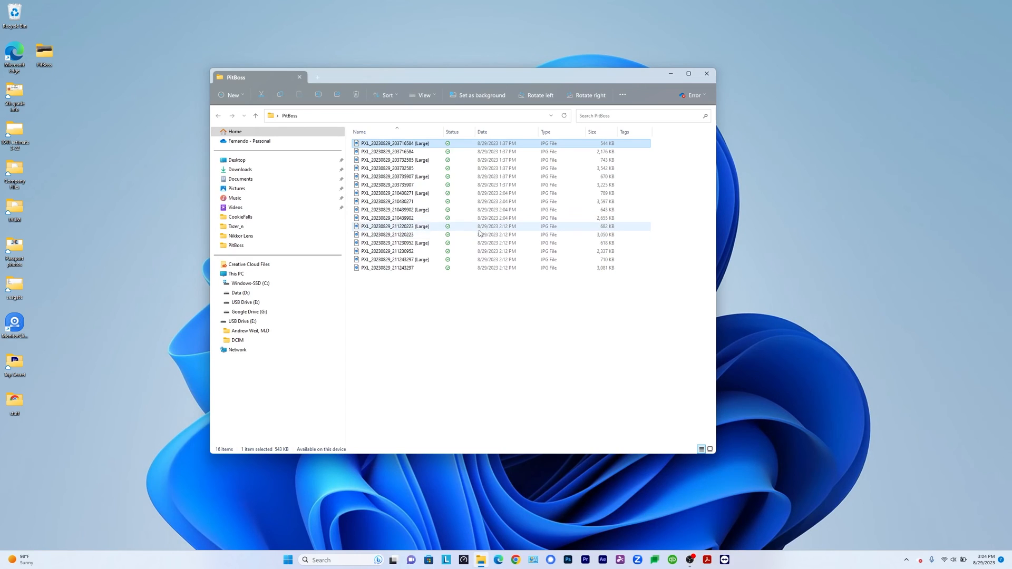